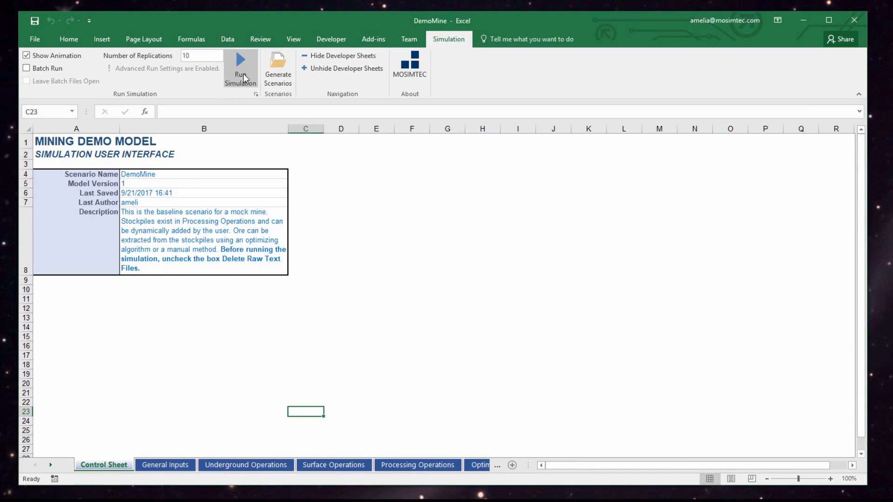
- Launch the DemoMine simulation from Excel with the optimizer off and view Processing_Operations details
click(240, 68)
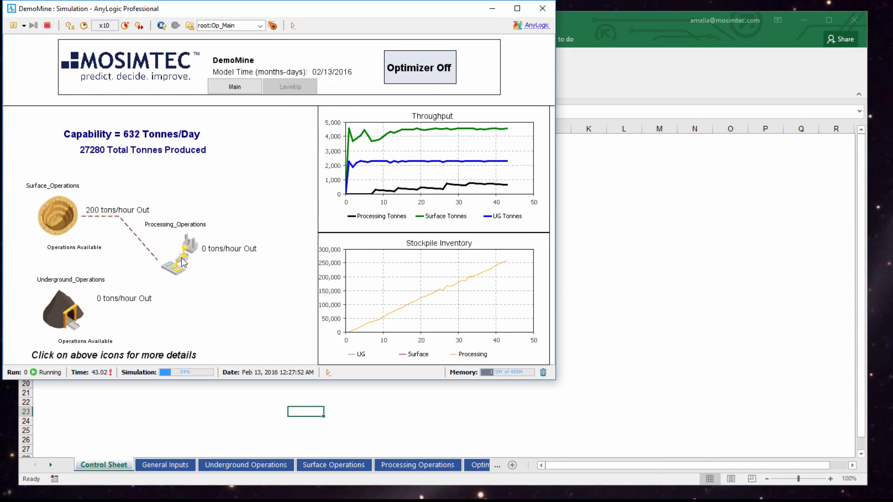
click(185, 256)
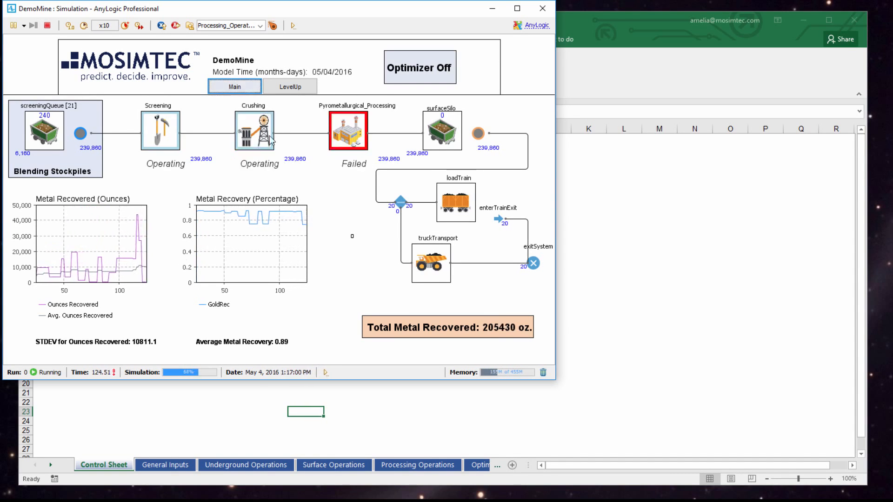
click(290, 86)
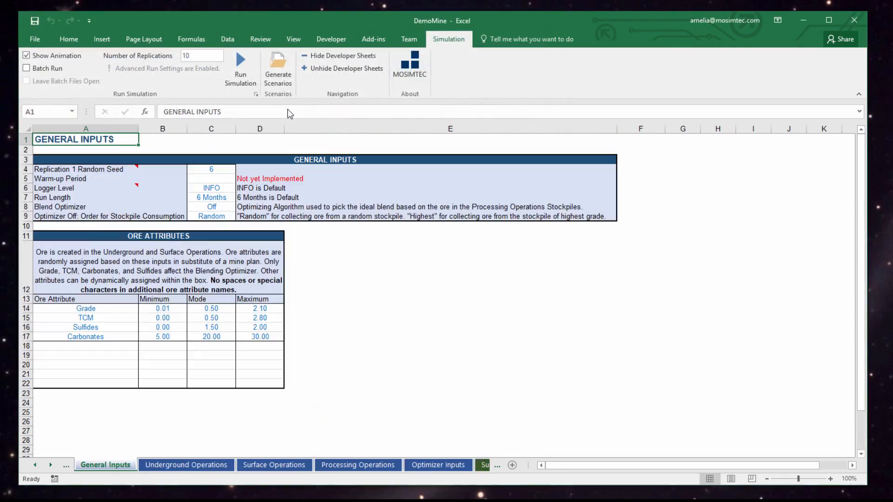
click(446, 465)
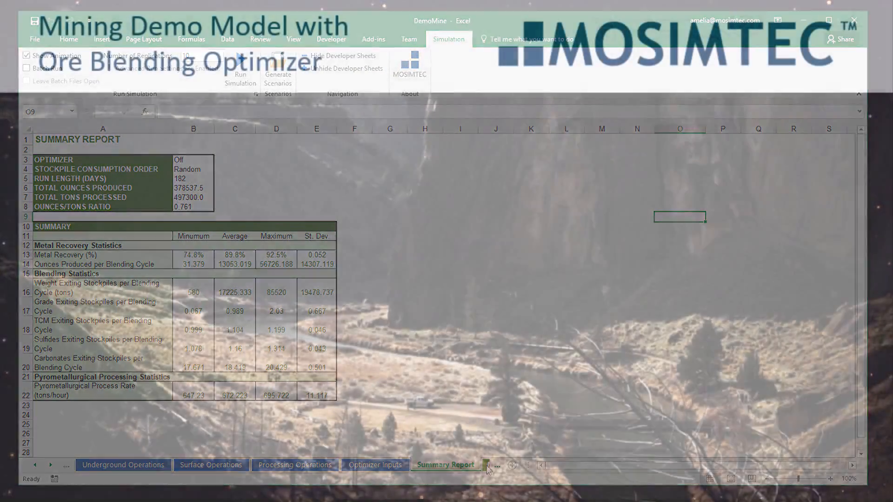
click(92, 468)
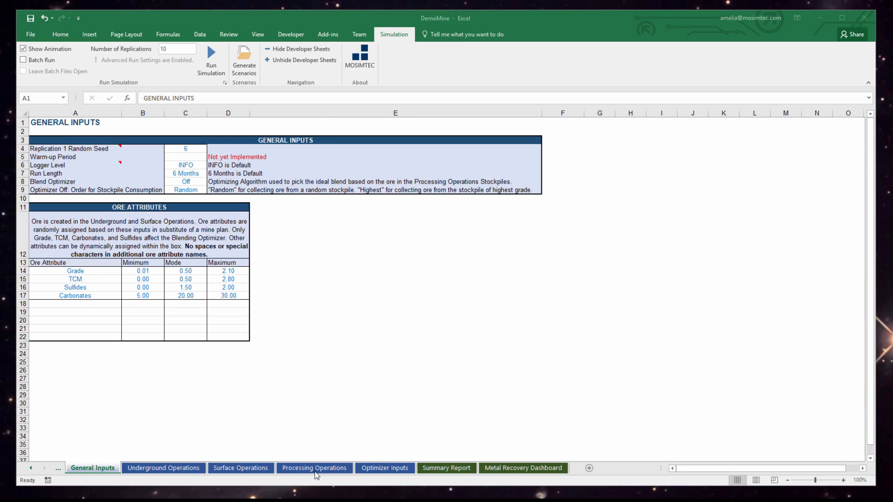
- Review Processing Operations, Optimizer Inputs and Metal Recovery Dashboard sheets, then return to General Inputs
click(314, 468)
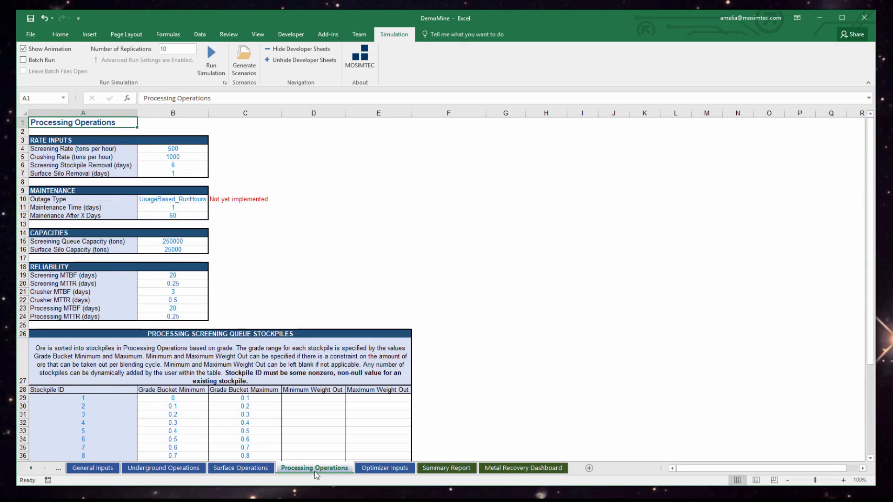
mouse_move(385, 468)
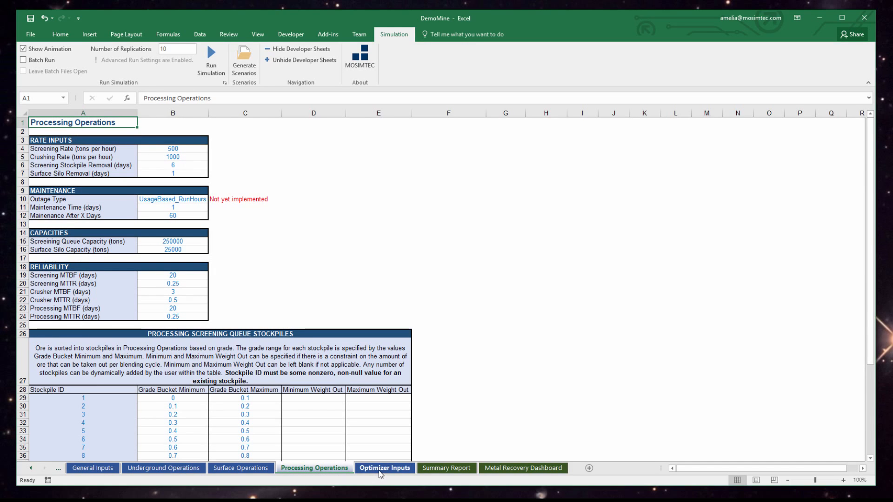
click(385, 467)
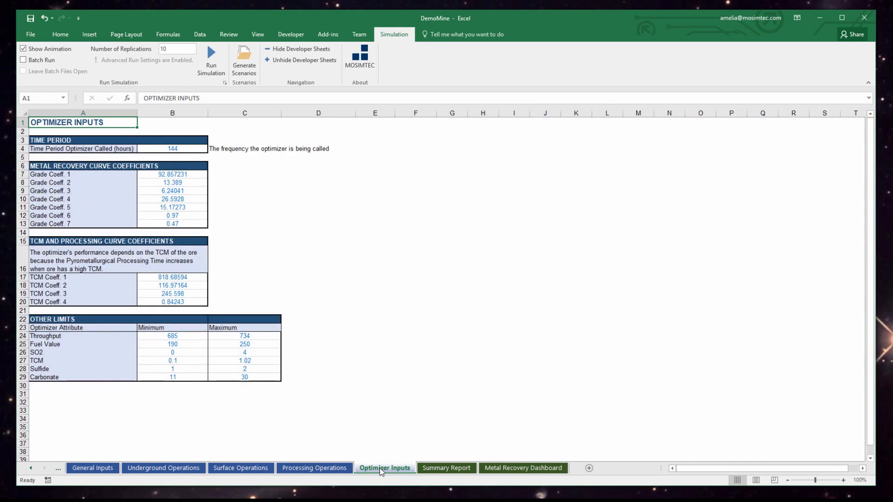
mouse_move(456, 479)
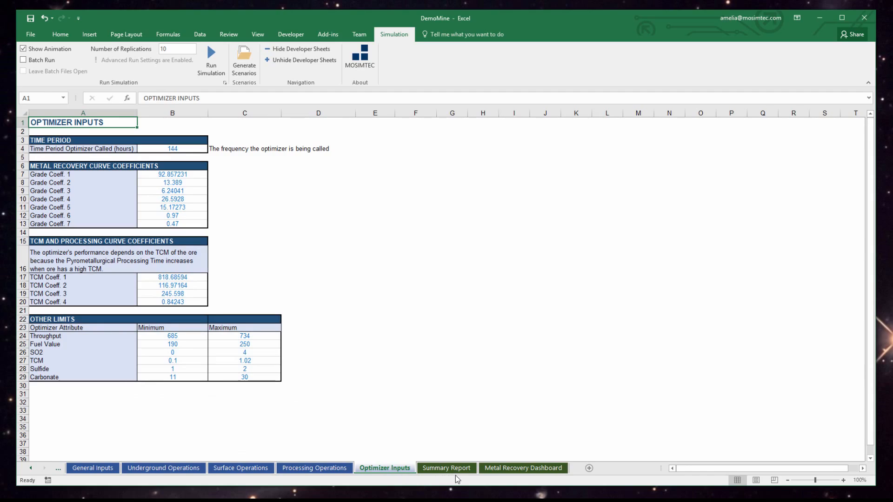
click(522, 467)
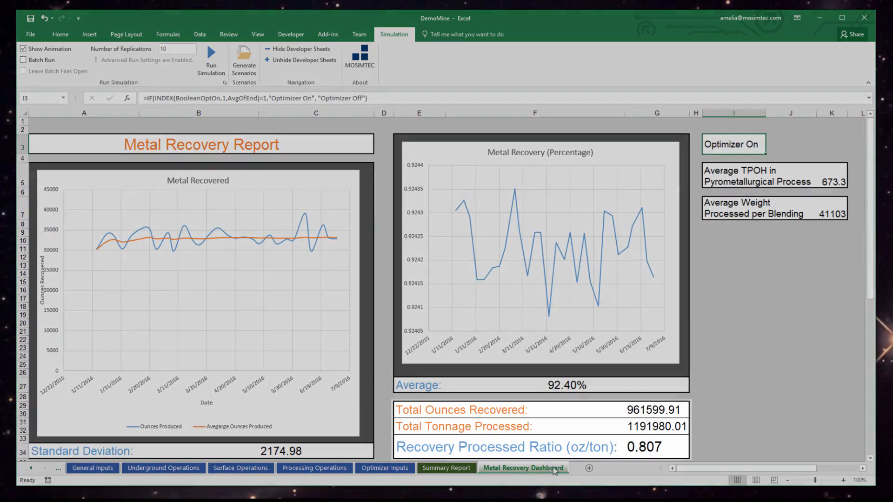
click(91, 468)
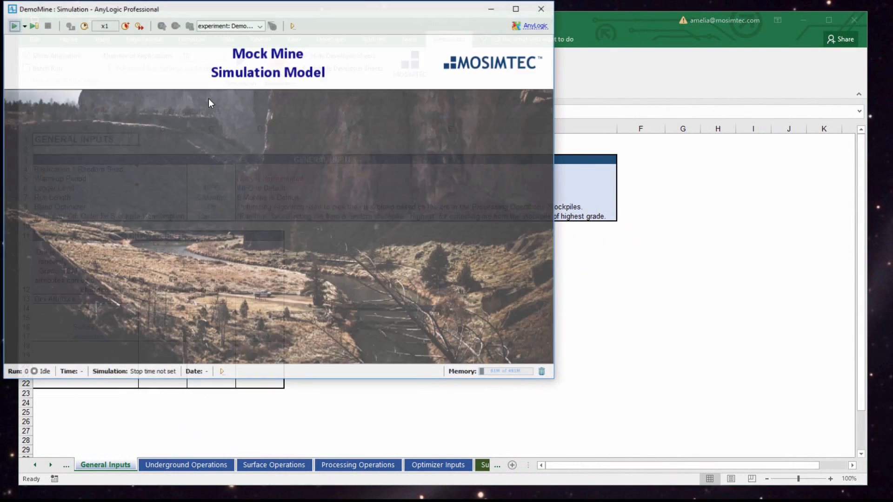
- Run the optimizer-off model slowed down, following the main overview and Processing_Operations, then speed up
click(14, 25)
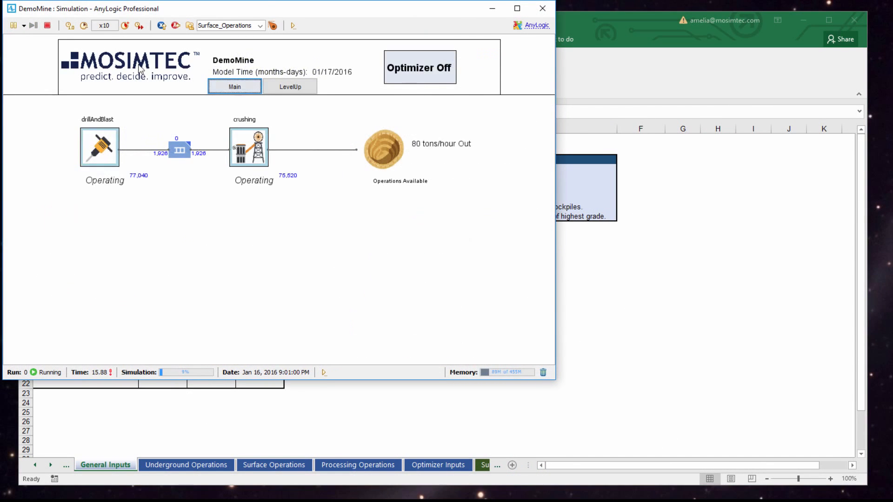
click(84, 25)
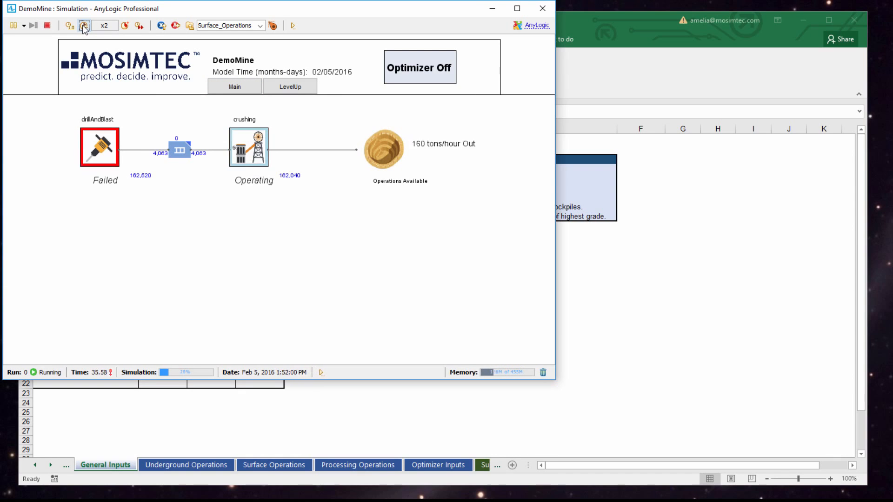
mouse_move(84, 26)
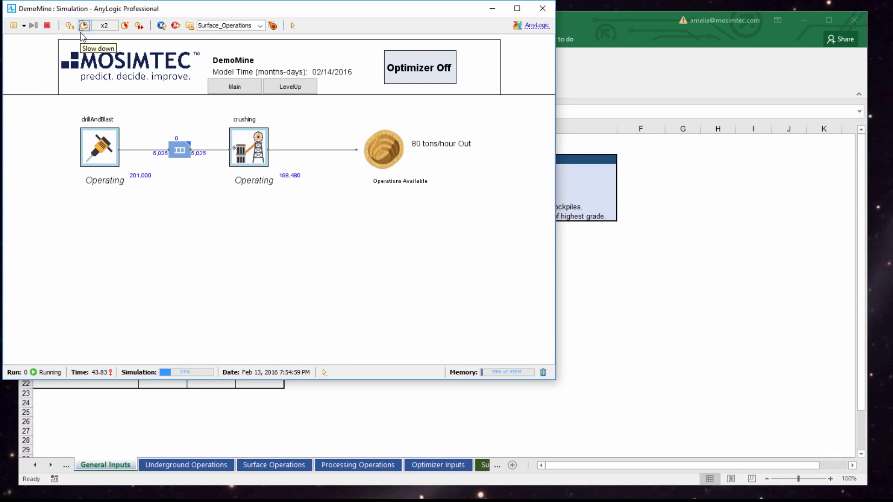
mouse_move(106, 189)
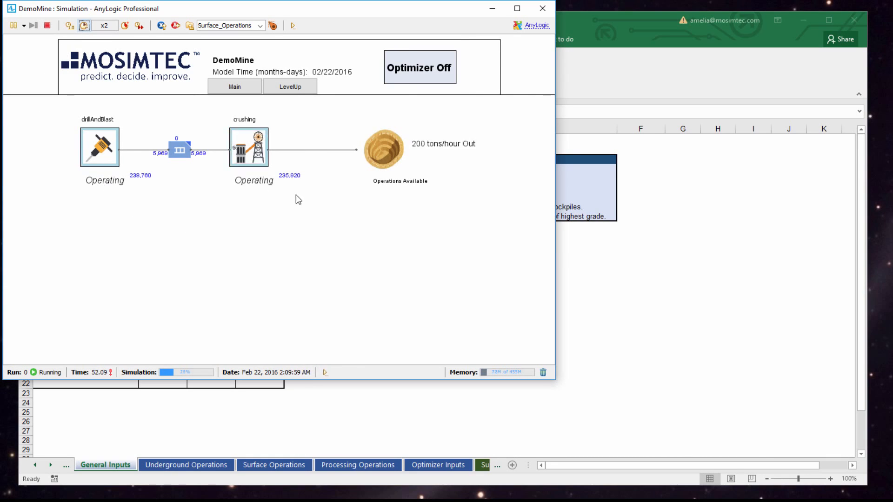
click(234, 86)
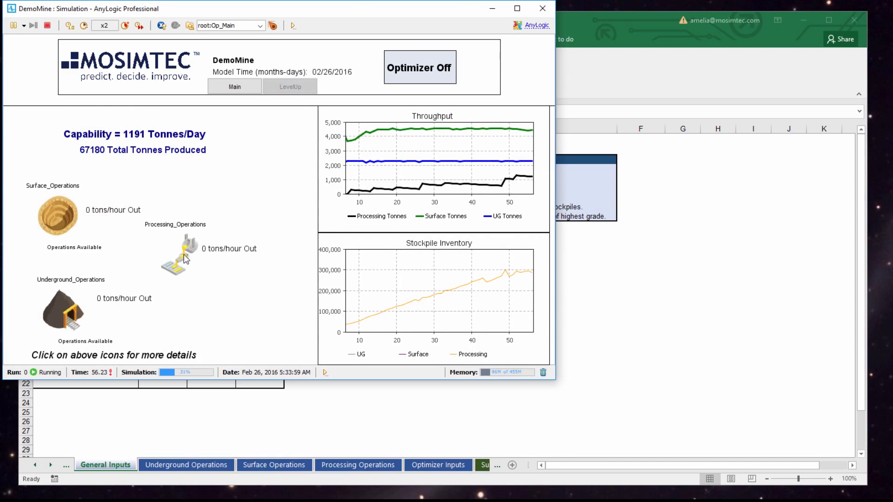
click(177, 254)
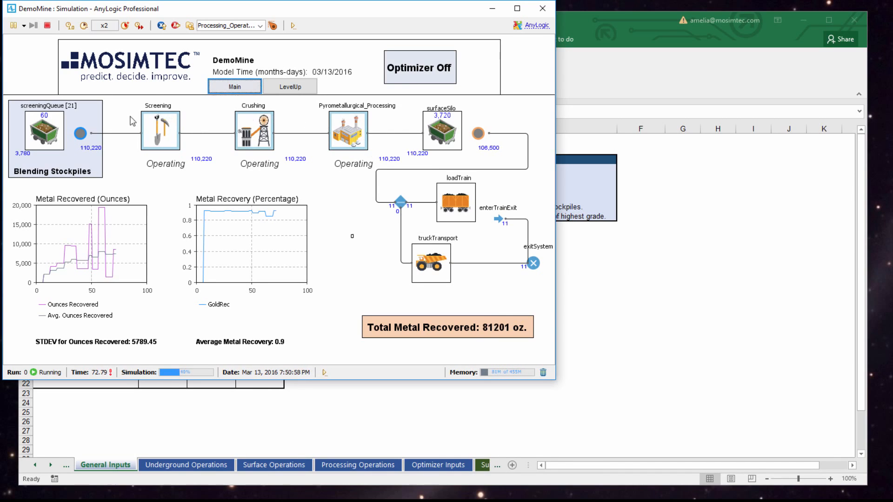
click(125, 25)
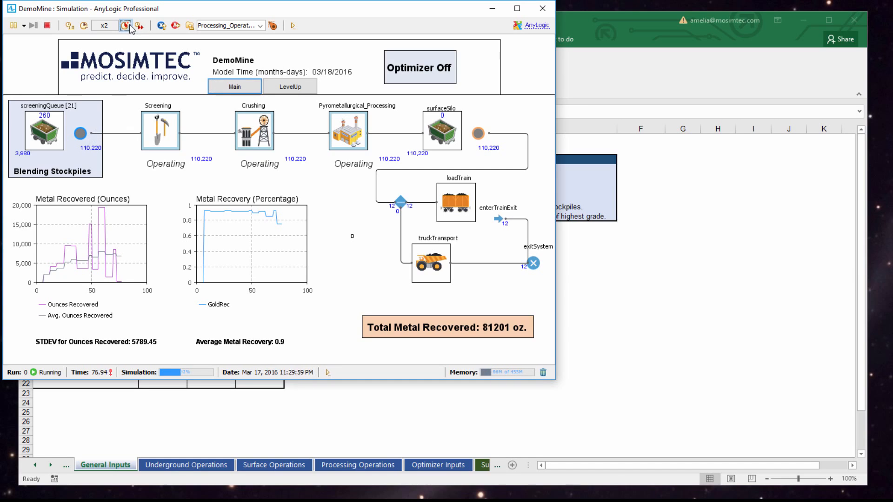
click(126, 26)
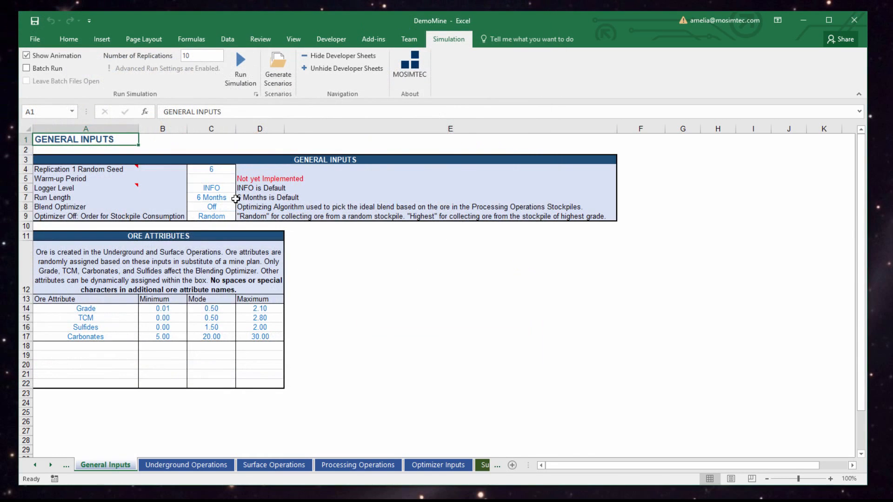
- Set Blend Optimizer in C8 to On and run, then set it to Off and run again
click(211, 206)
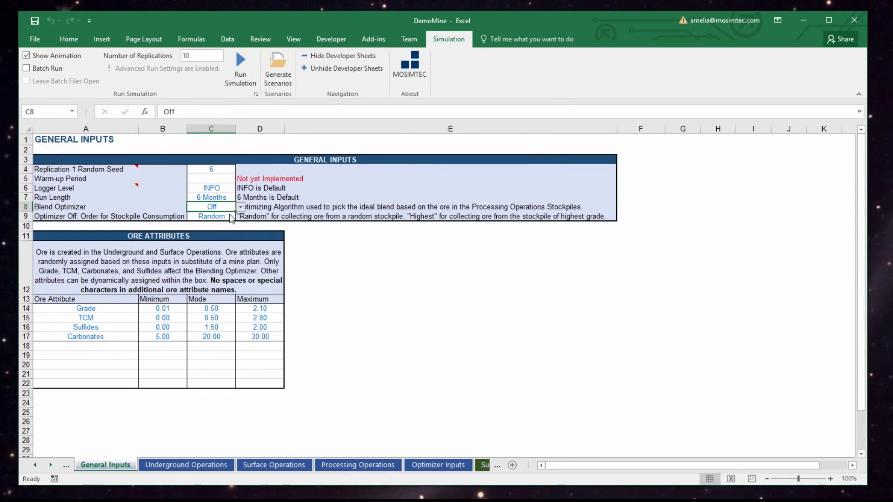
click(211, 207)
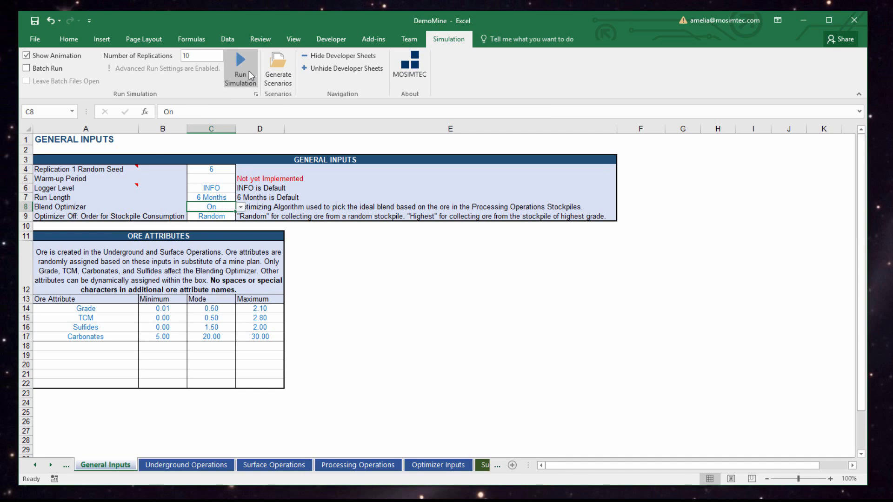
click(240, 67)
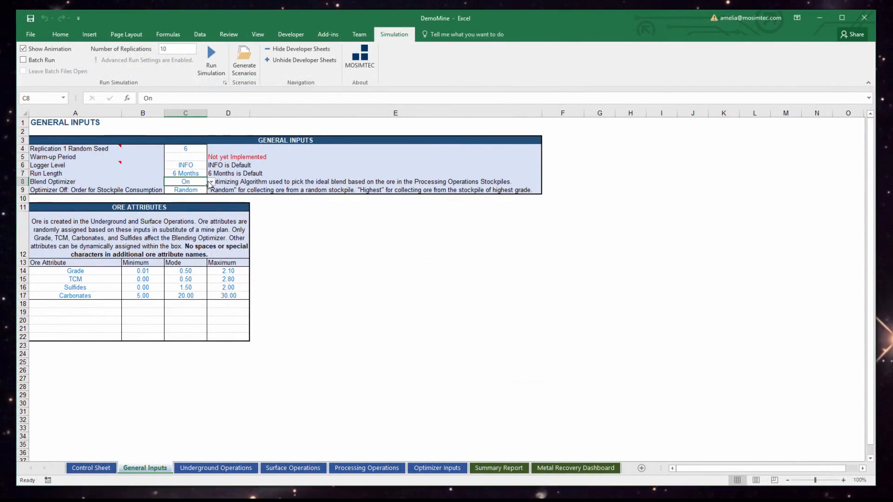
click(186, 181)
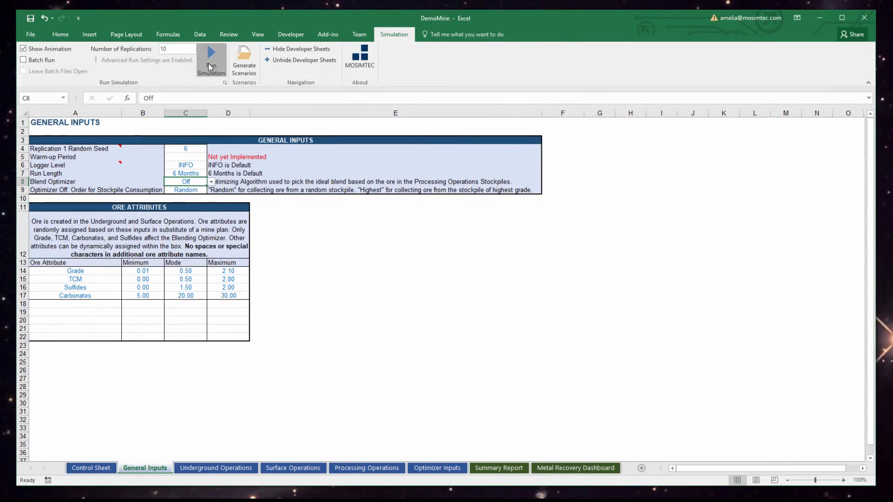
click(211, 60)
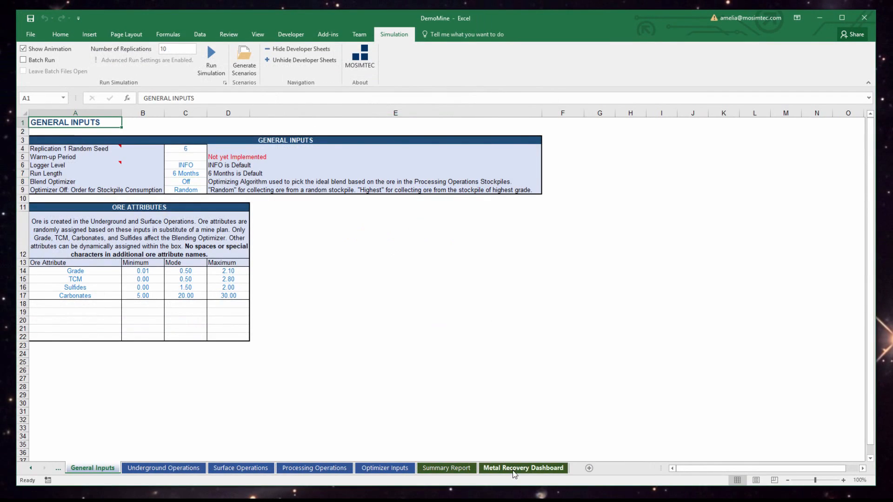
- Check optimizer-off recovery, rerun with optimizer On, and view 92.40% recovery and 0.807 oz/ton
click(523, 467)
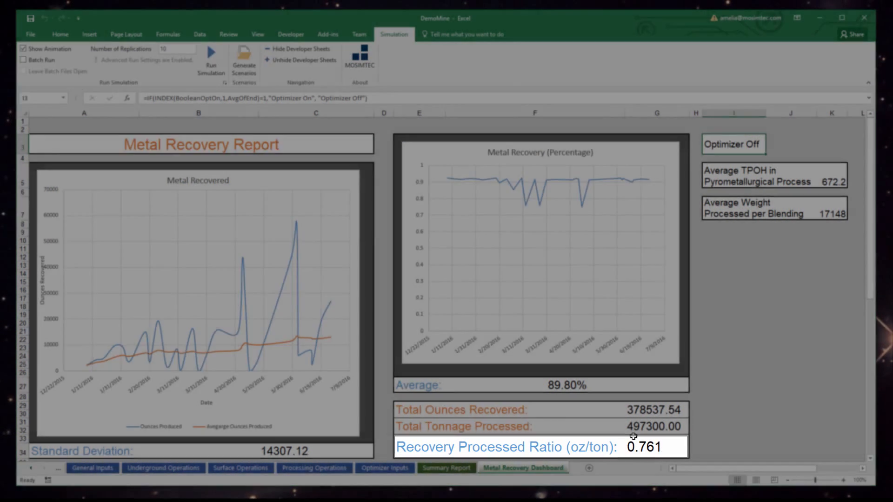
click(91, 467)
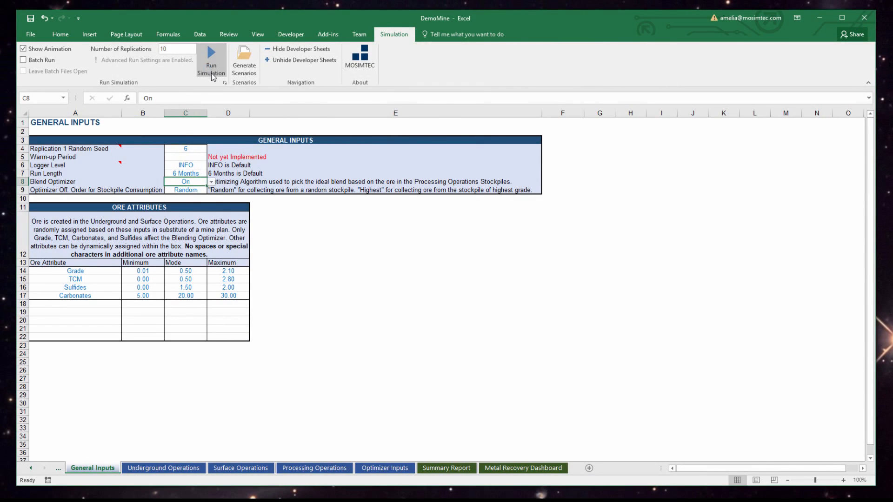
click(211, 61)
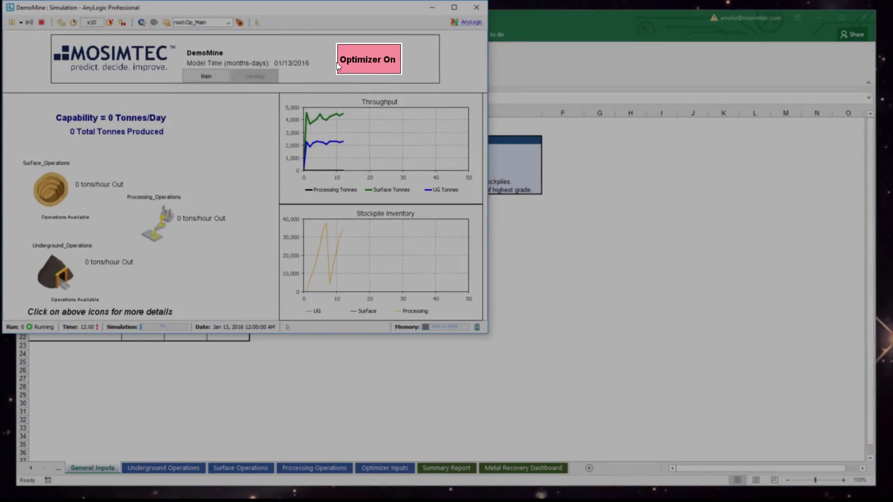
click(122, 23)
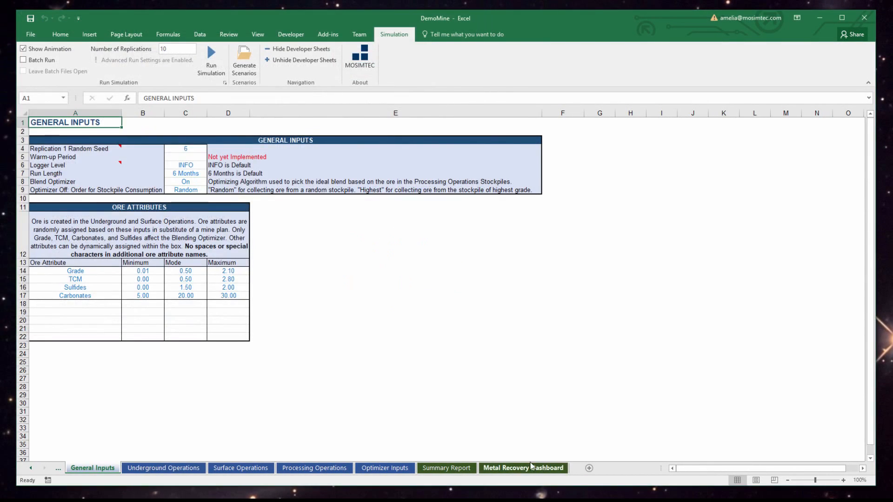
click(522, 467)
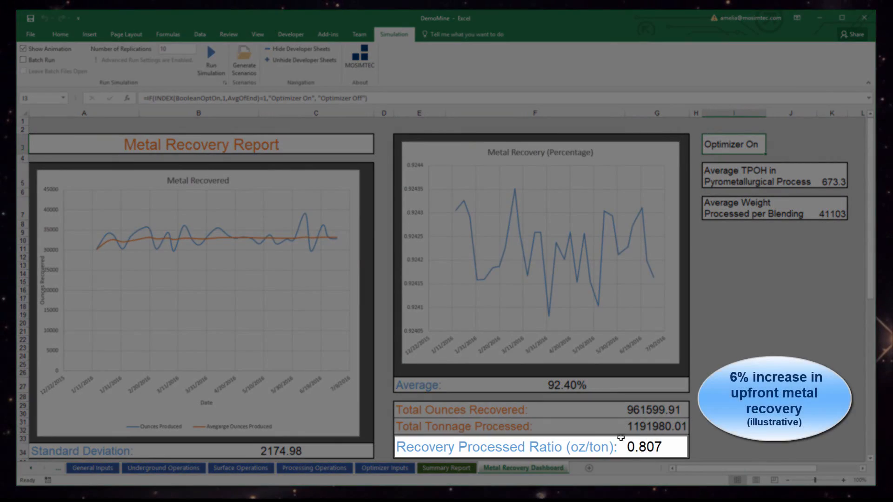